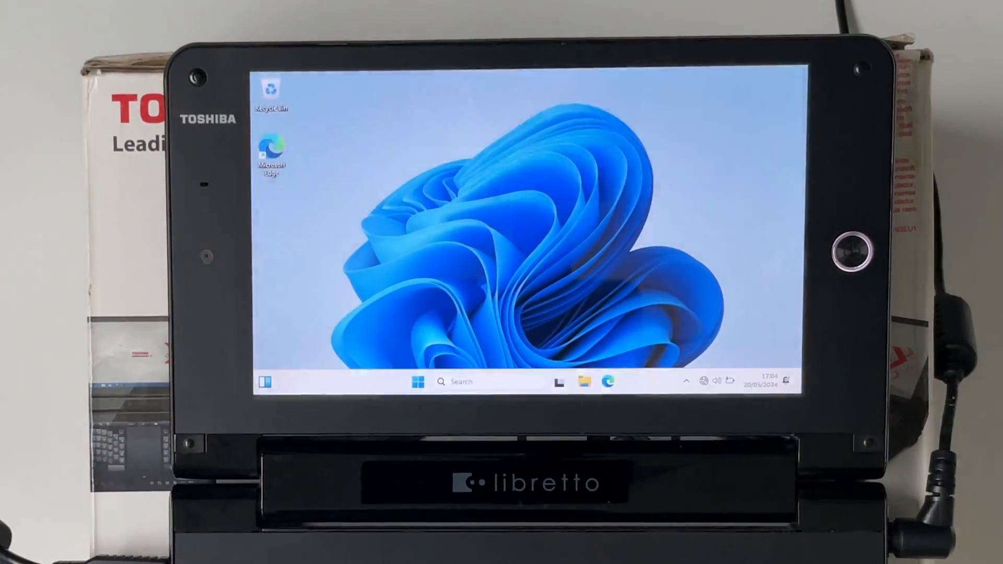
Open the Start menu from the taskbar to show pinned Edge, Settings and File Explorer.
{"action": "left_click", "coordinate": [417, 382]}
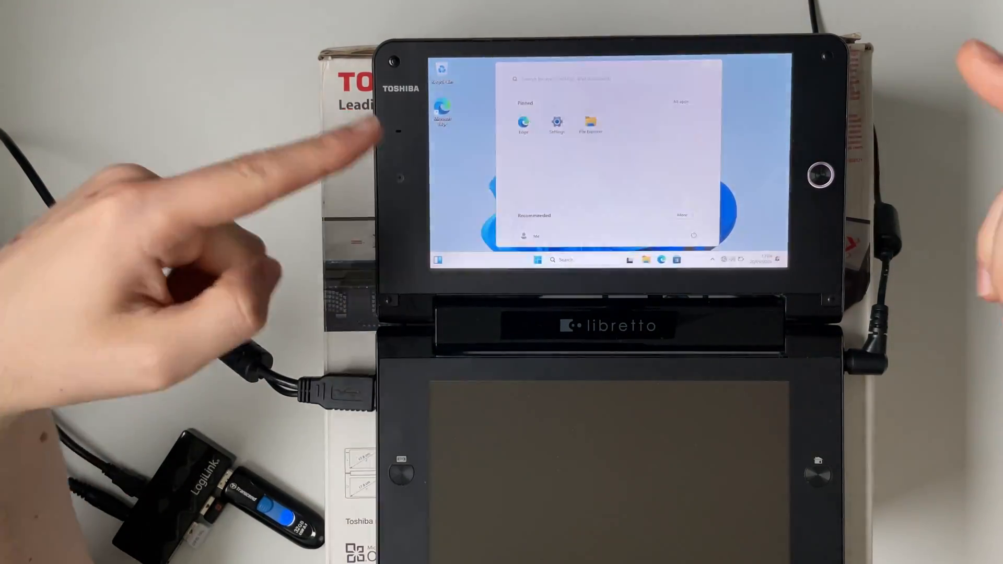